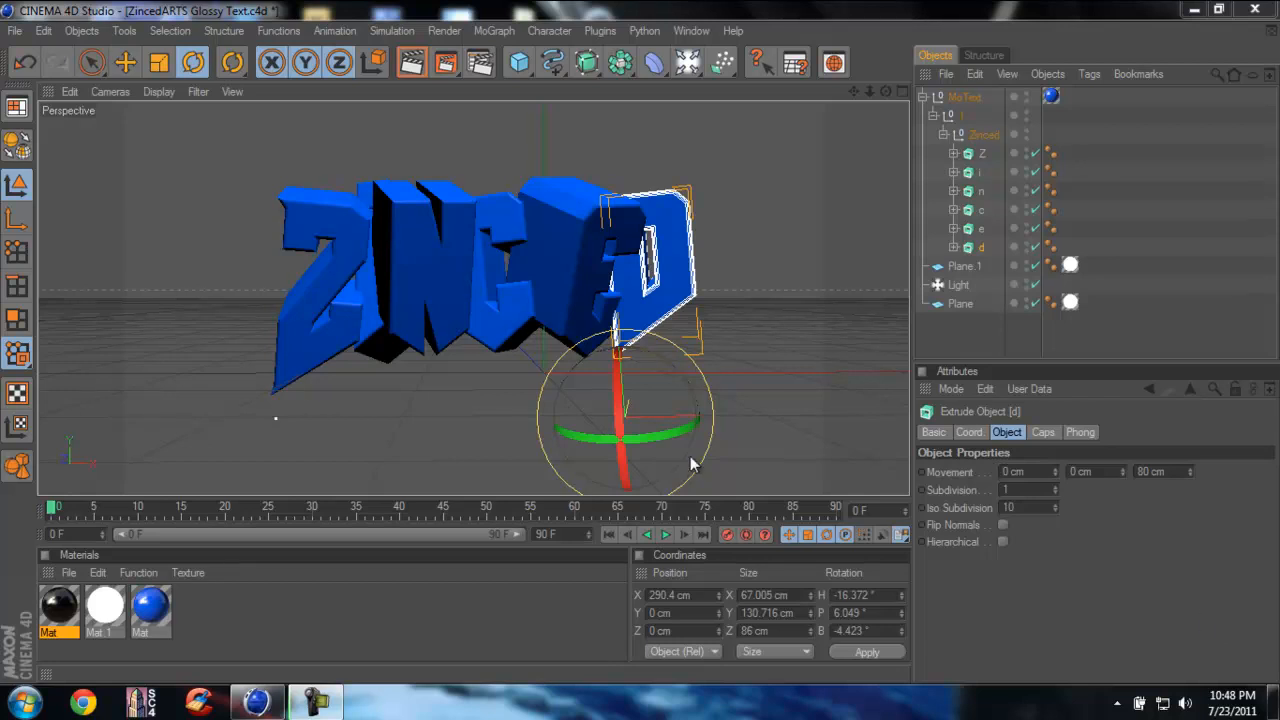
# Tilt the final D letter of the finished ZINCED text with the Rotate tool.
pyautogui.moveTo(624, 410); pyautogui.dragTo(276, 410)
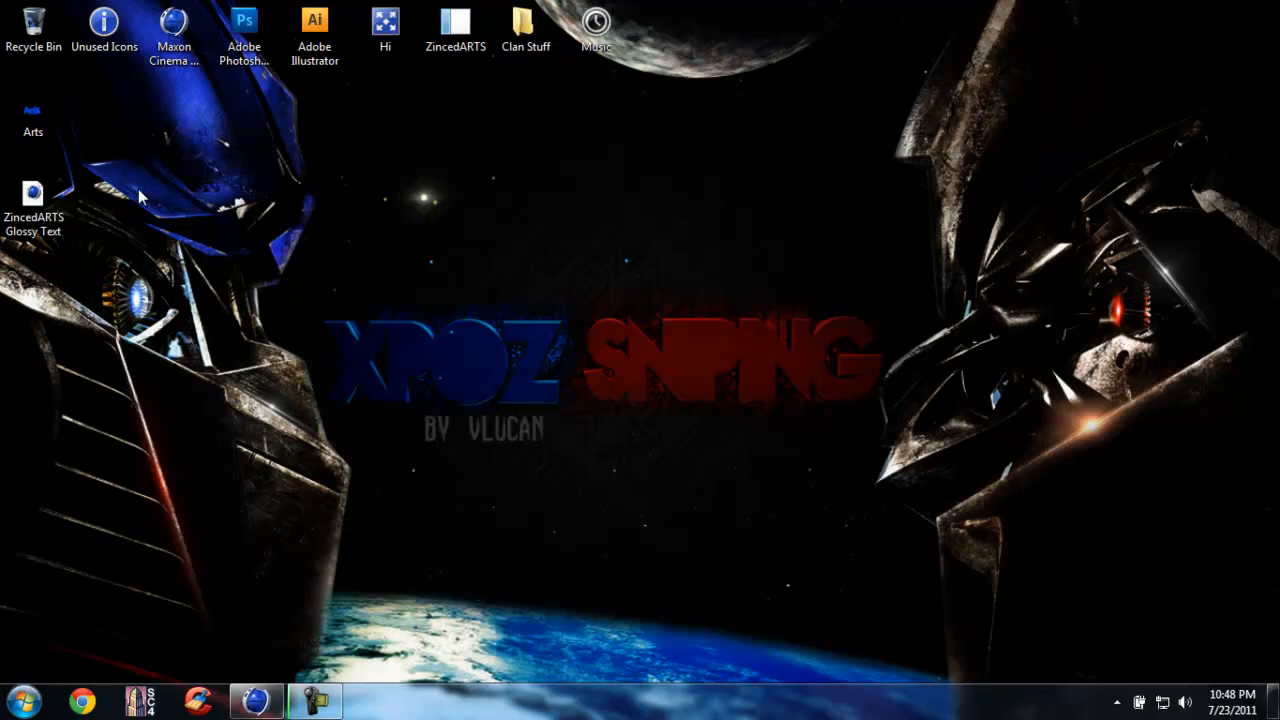
# Launch the ZincedARTS Glossy Text scene file from the desktop into Cinema 4D.
pyautogui.click(32, 112)
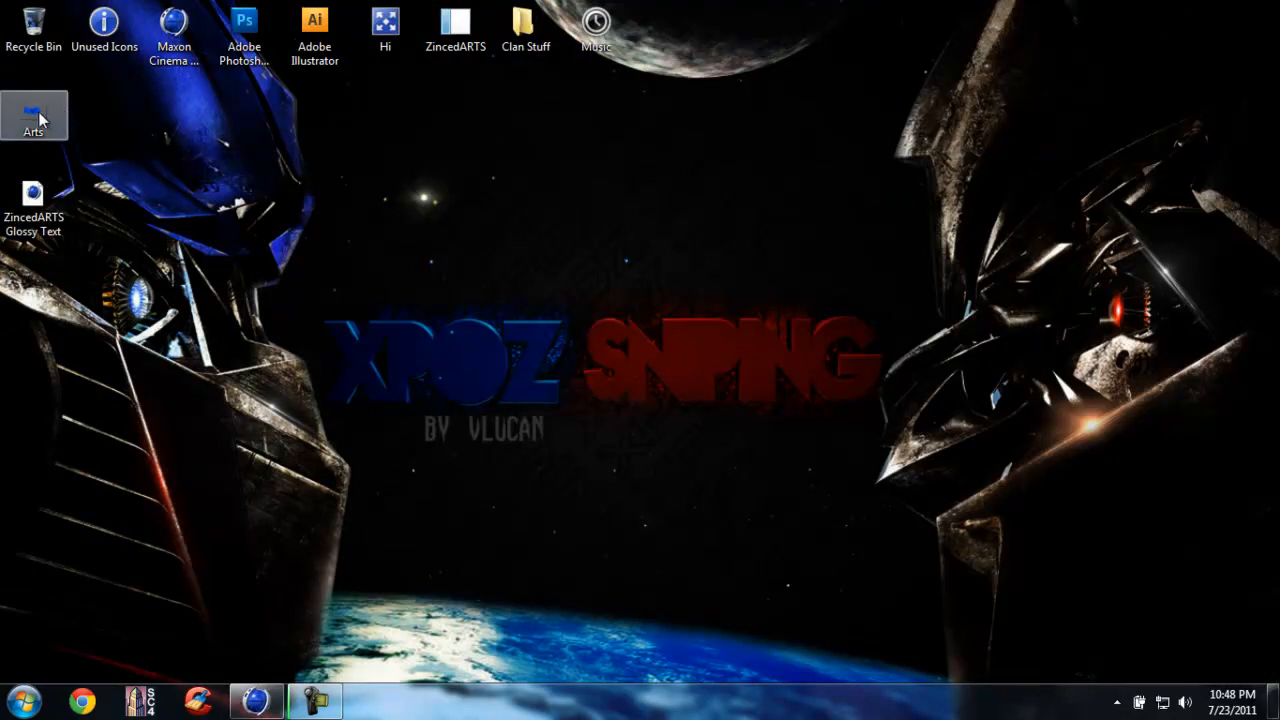
pyautogui.doubleClick(32, 112)
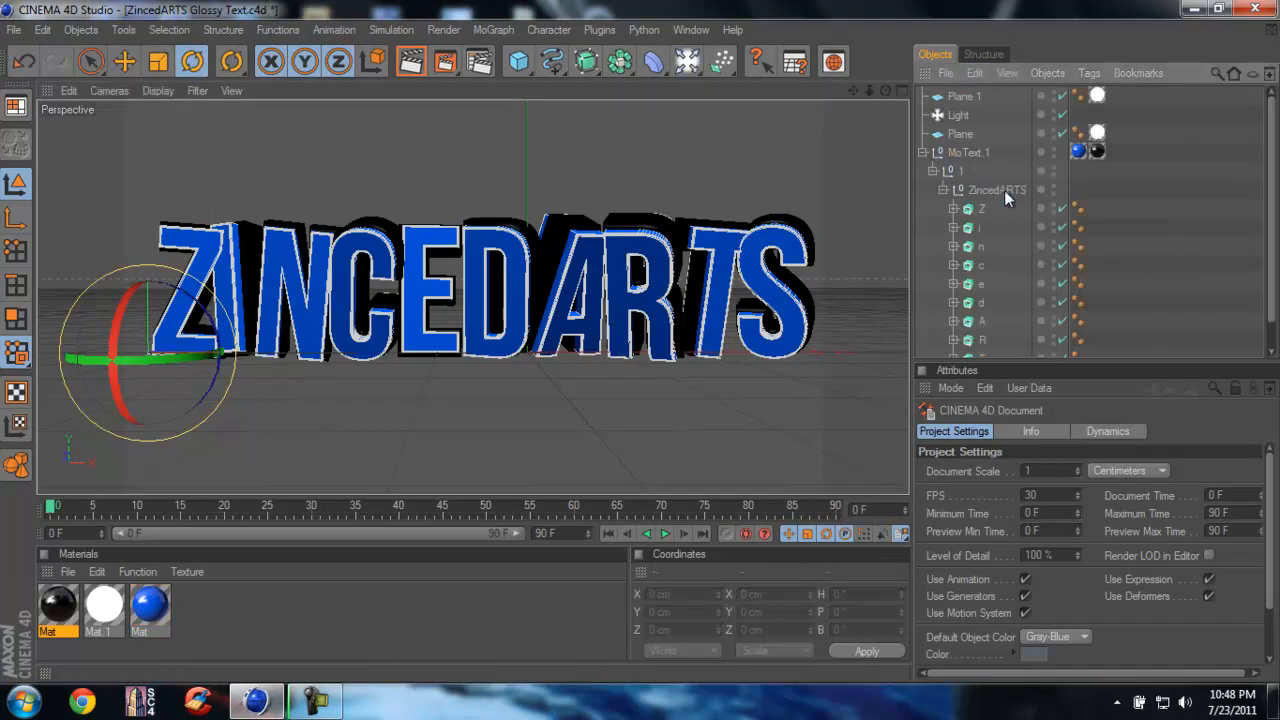
# Delete the ZINCEDARTS MoText and add a new MoText reading Zinced with greater Depth.
pyautogui.click(974, 72)
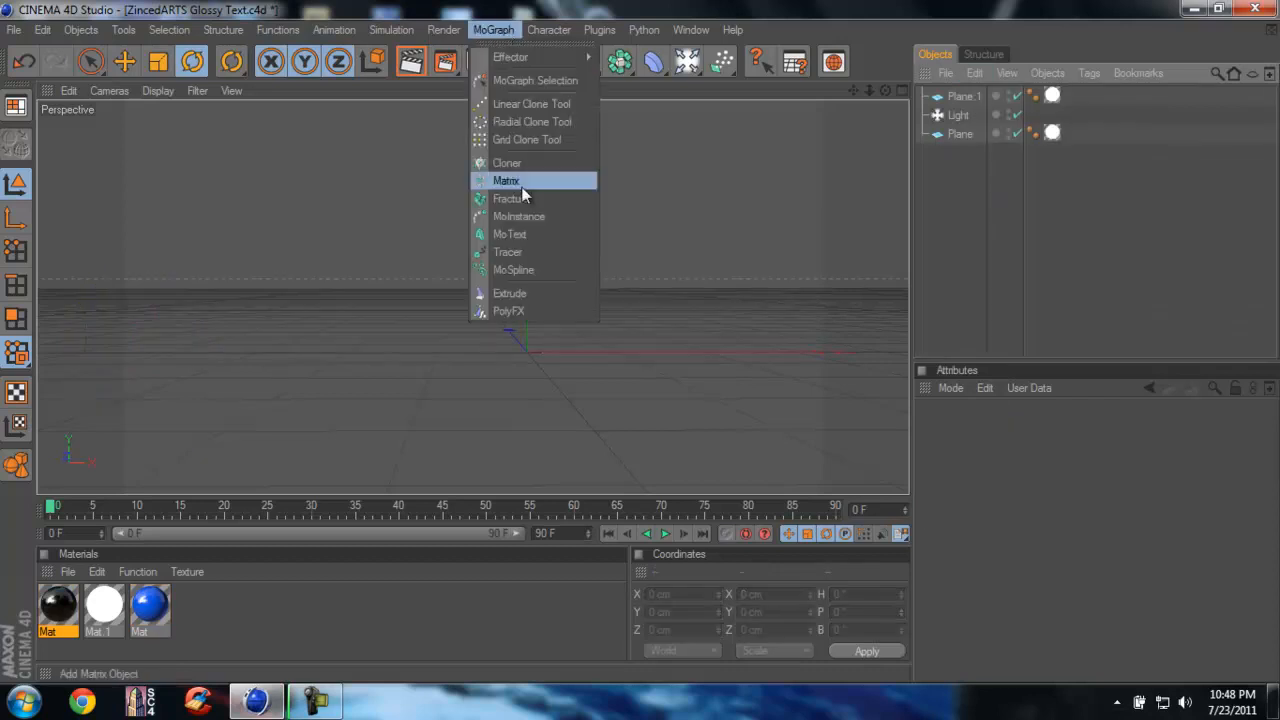
pyautogui.click(510, 234)
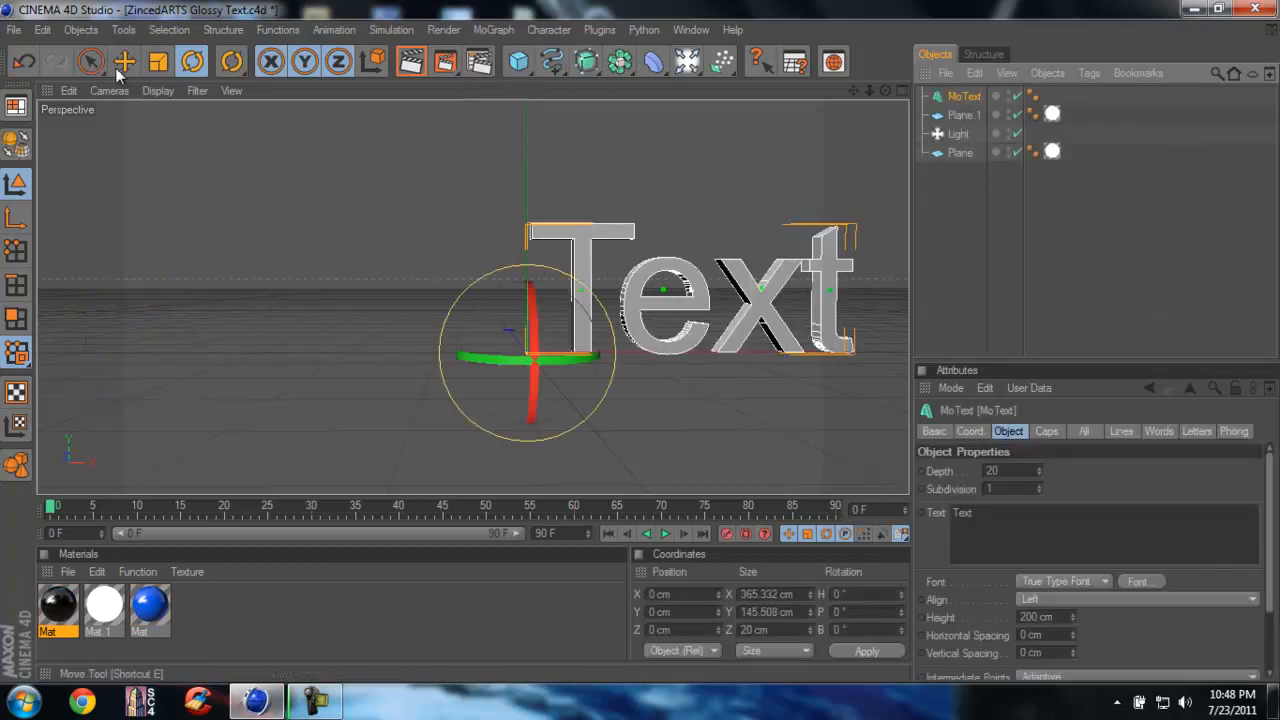
pyautogui.click(124, 60)
pyautogui.write('80')
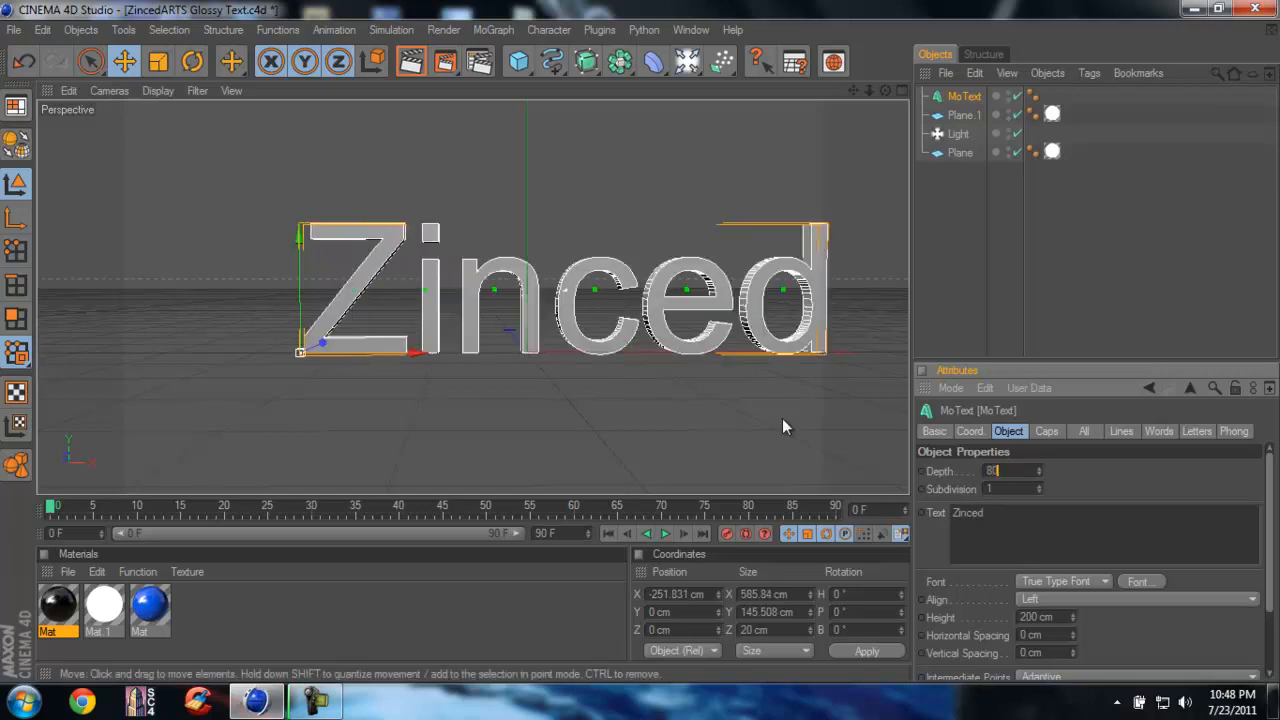
pyautogui.click(1046, 432)
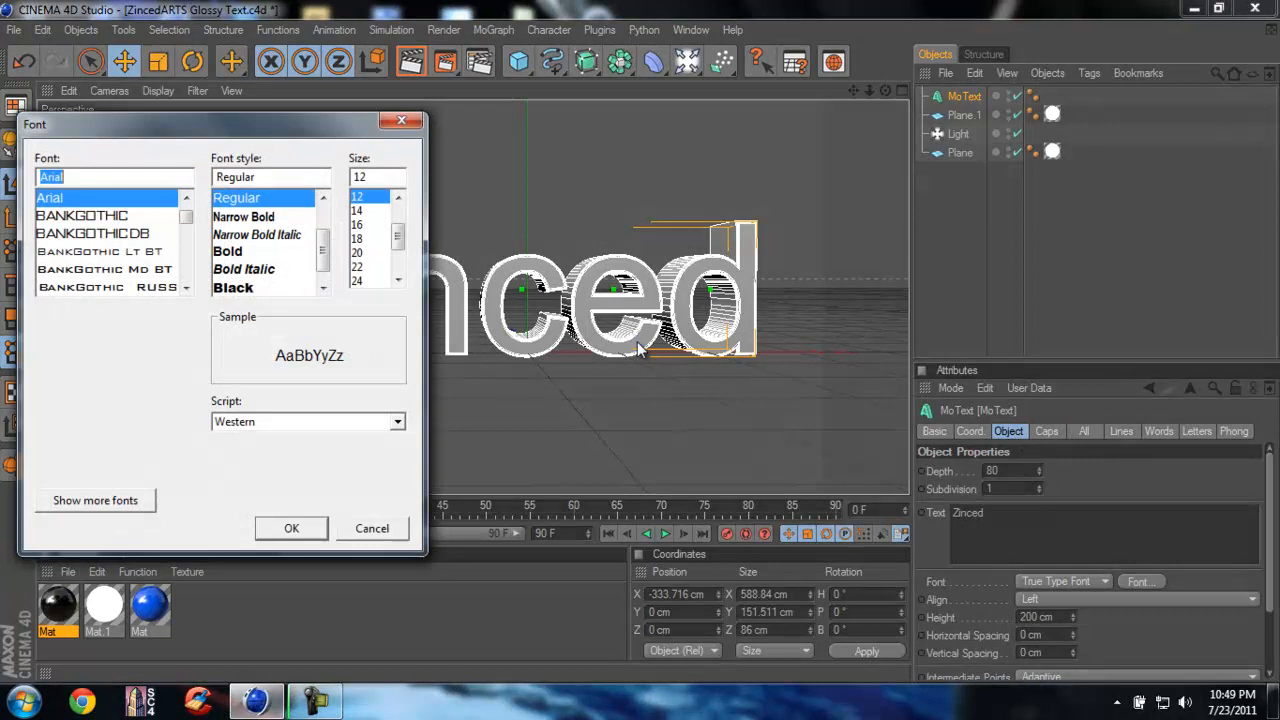
# Scroll the Font list to find a bold blocky font for the Zinced text.
pyautogui.scroll(-3)
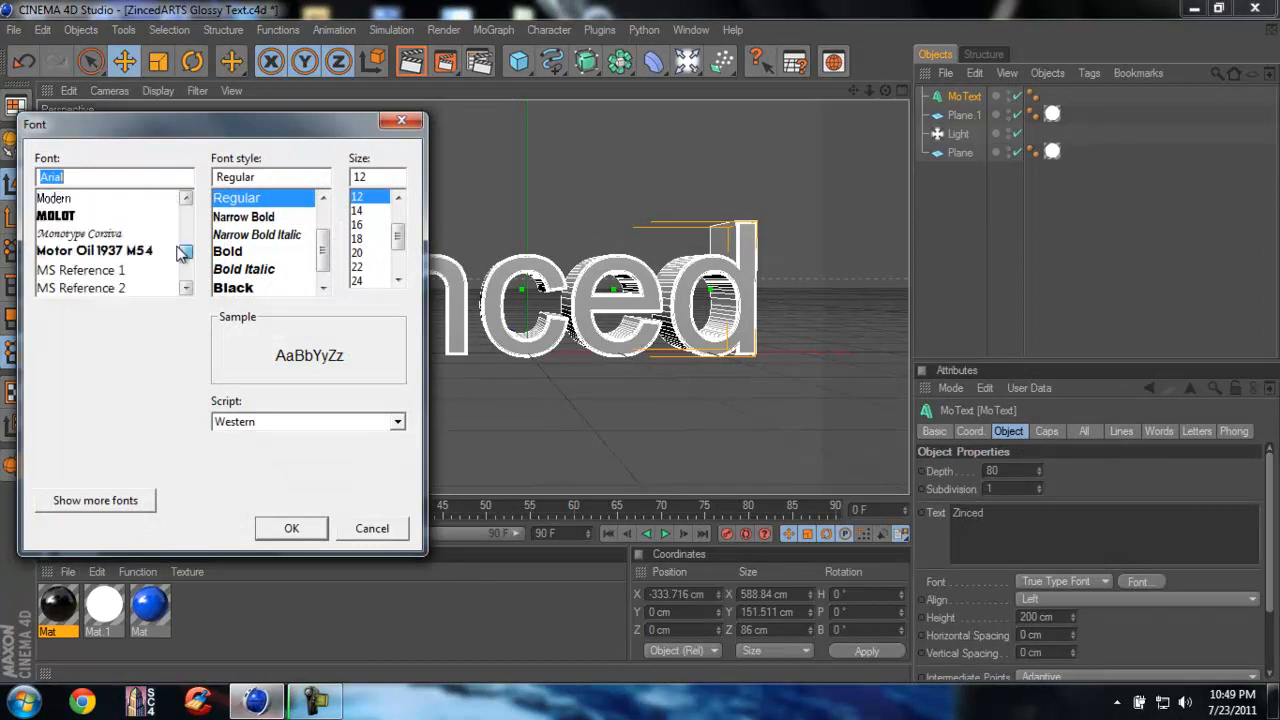
pyautogui.scroll(-3)
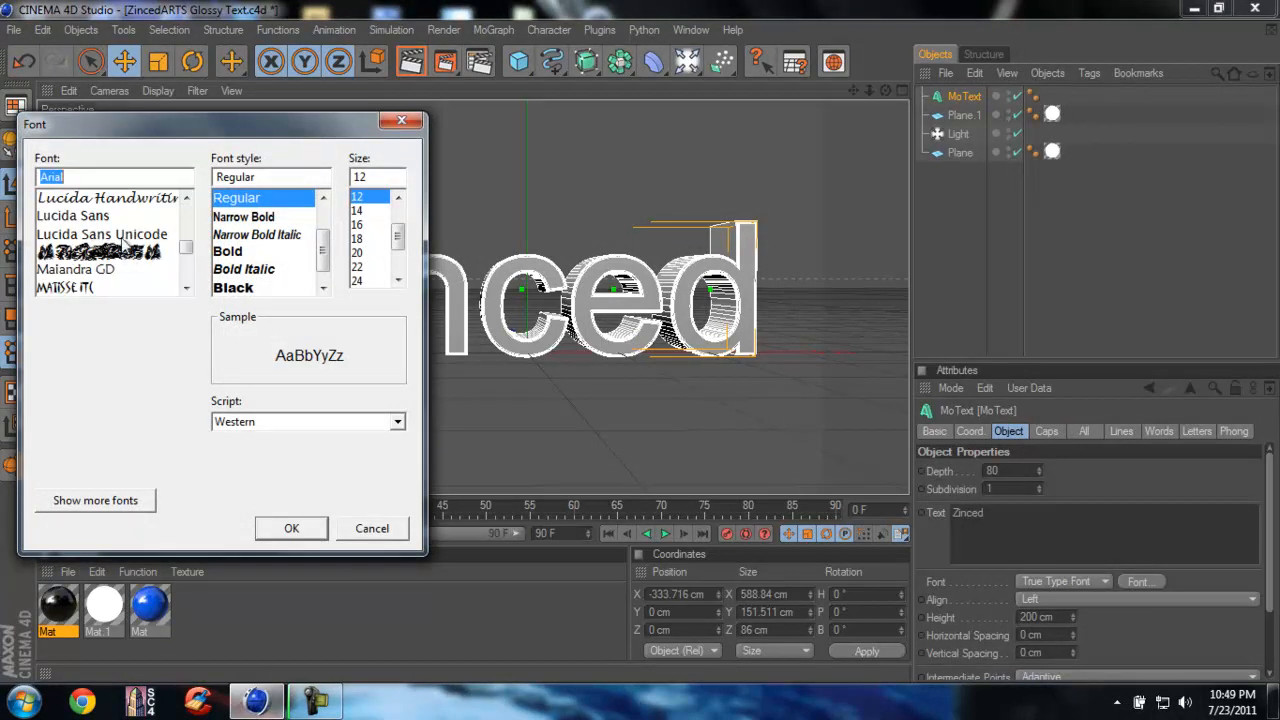
pyautogui.scroll(-3)
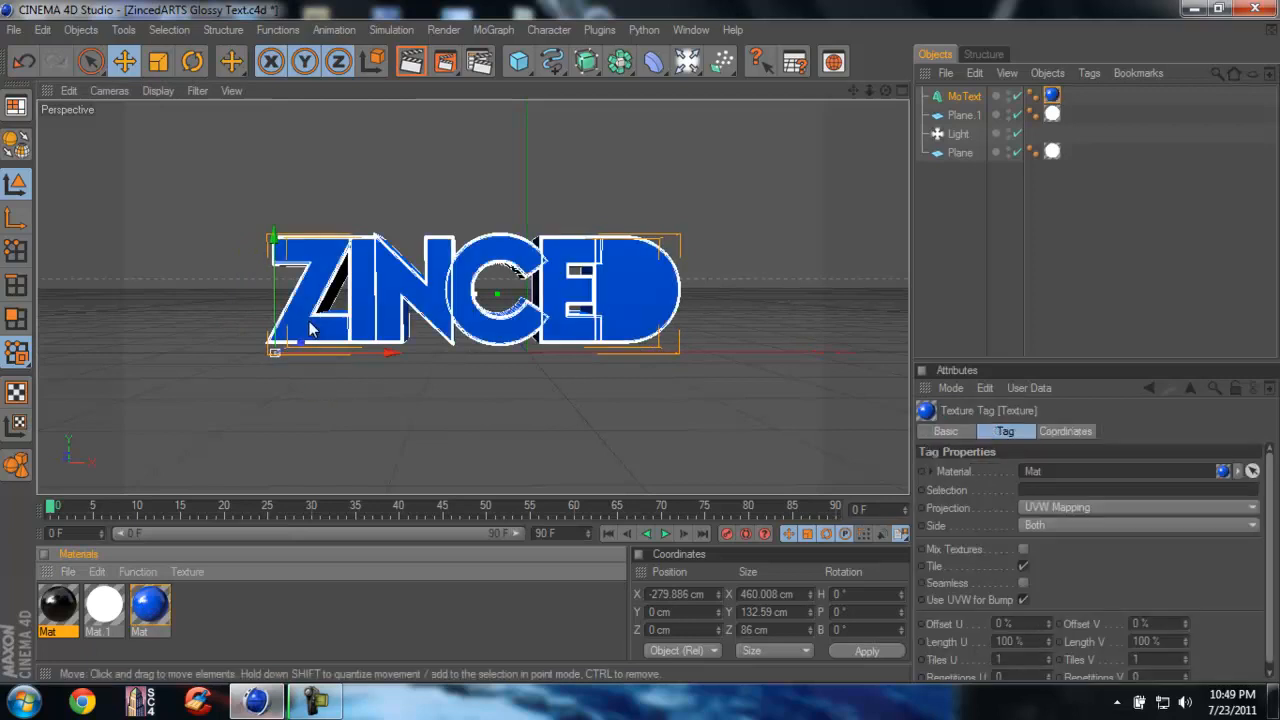
pyautogui.moveTo(200, 264)
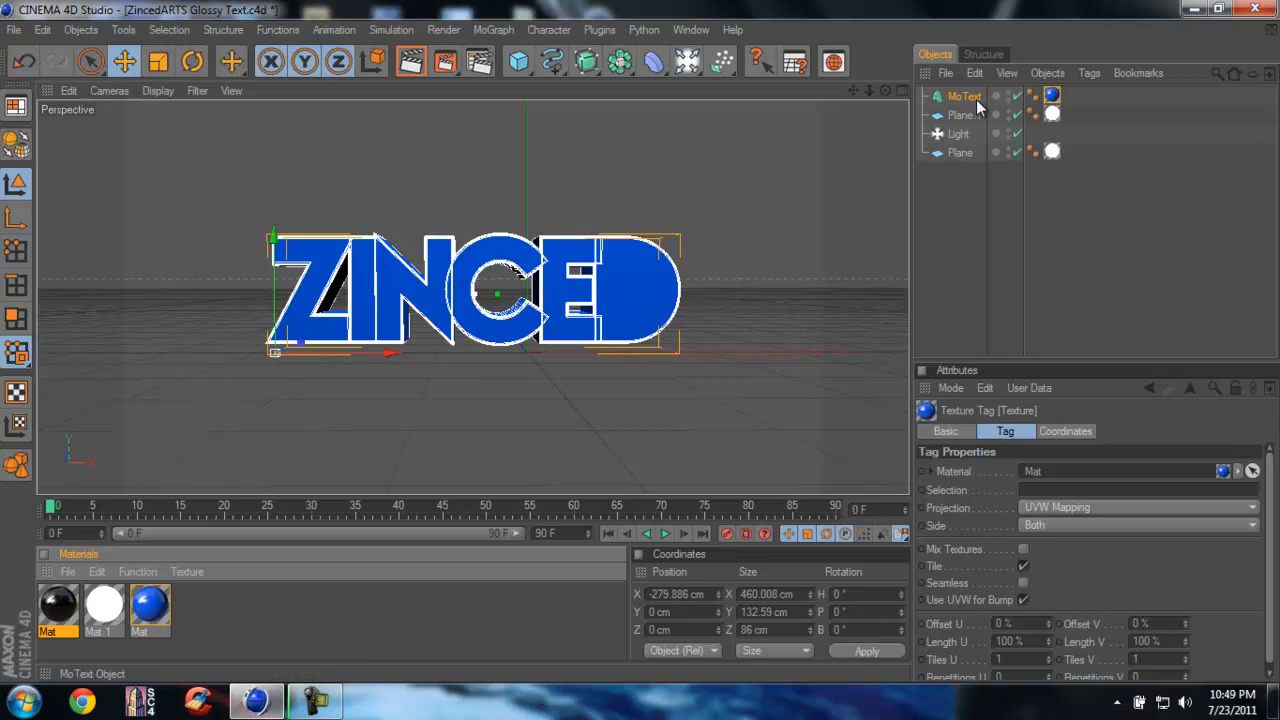
# Select the MoText object so it can be made editable.
pyautogui.click(964, 96)
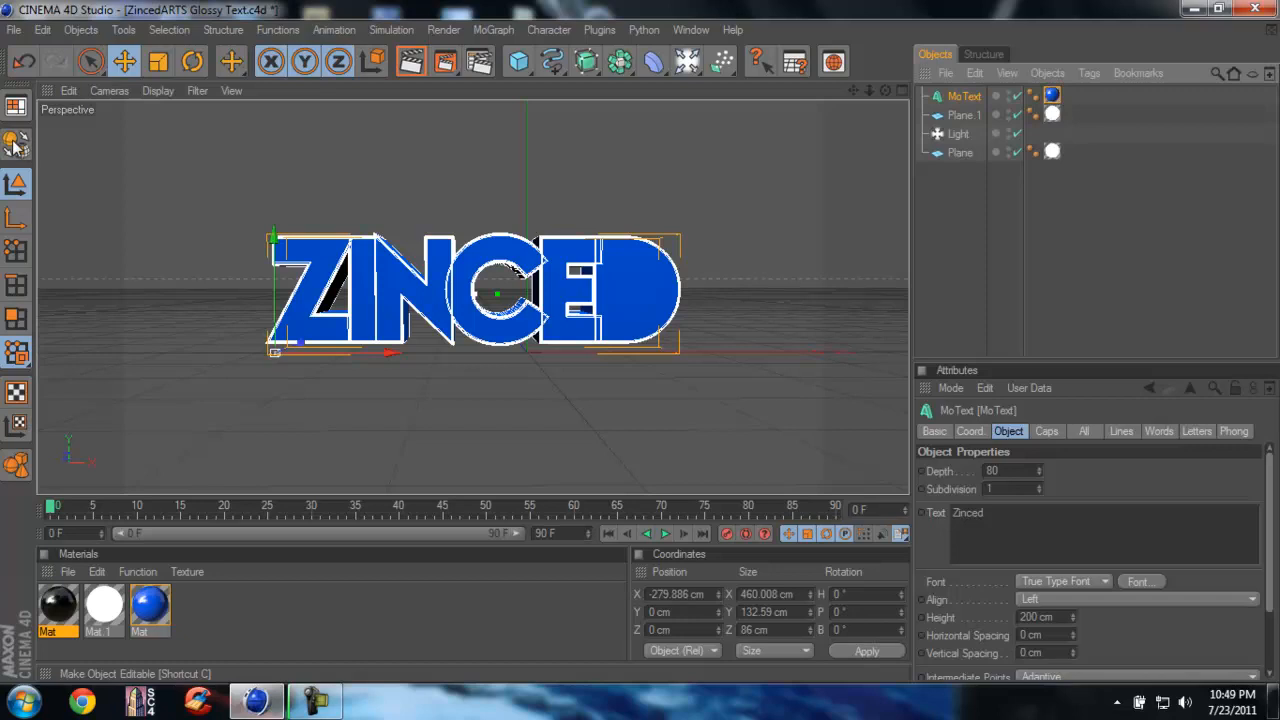
pyautogui.moveTo(24, 150)
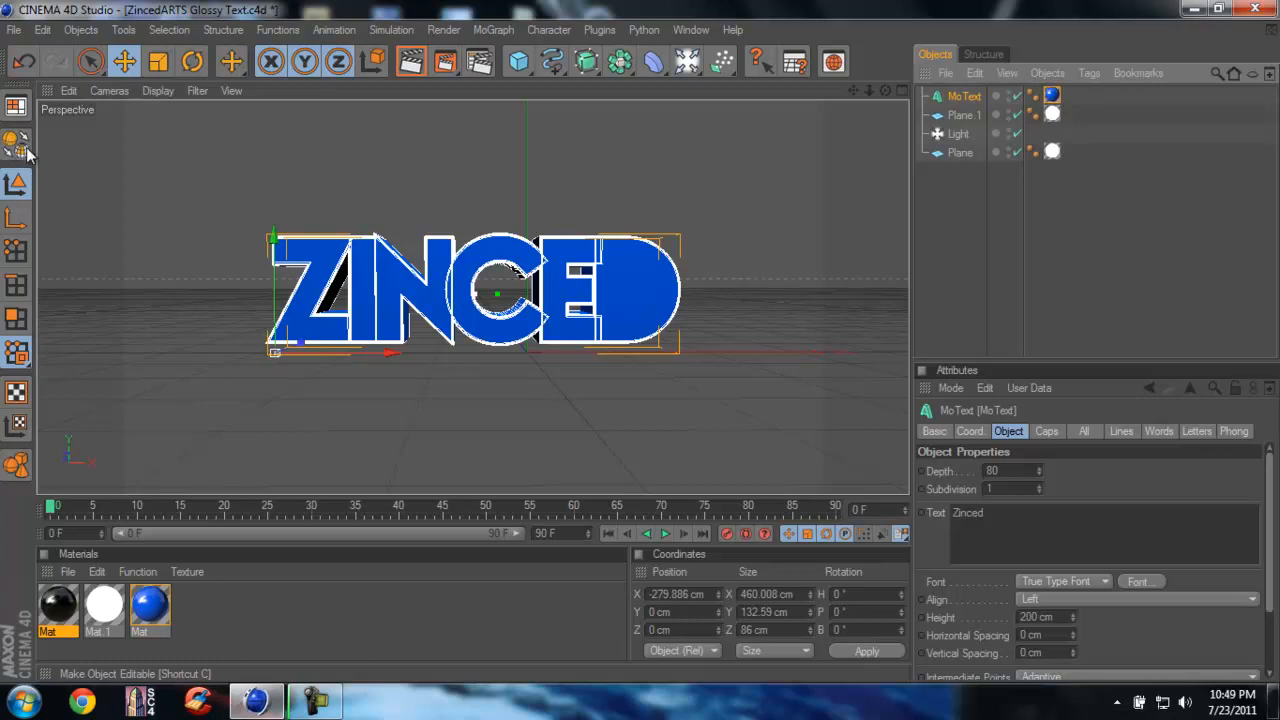
pyautogui.moveTo(18, 144)
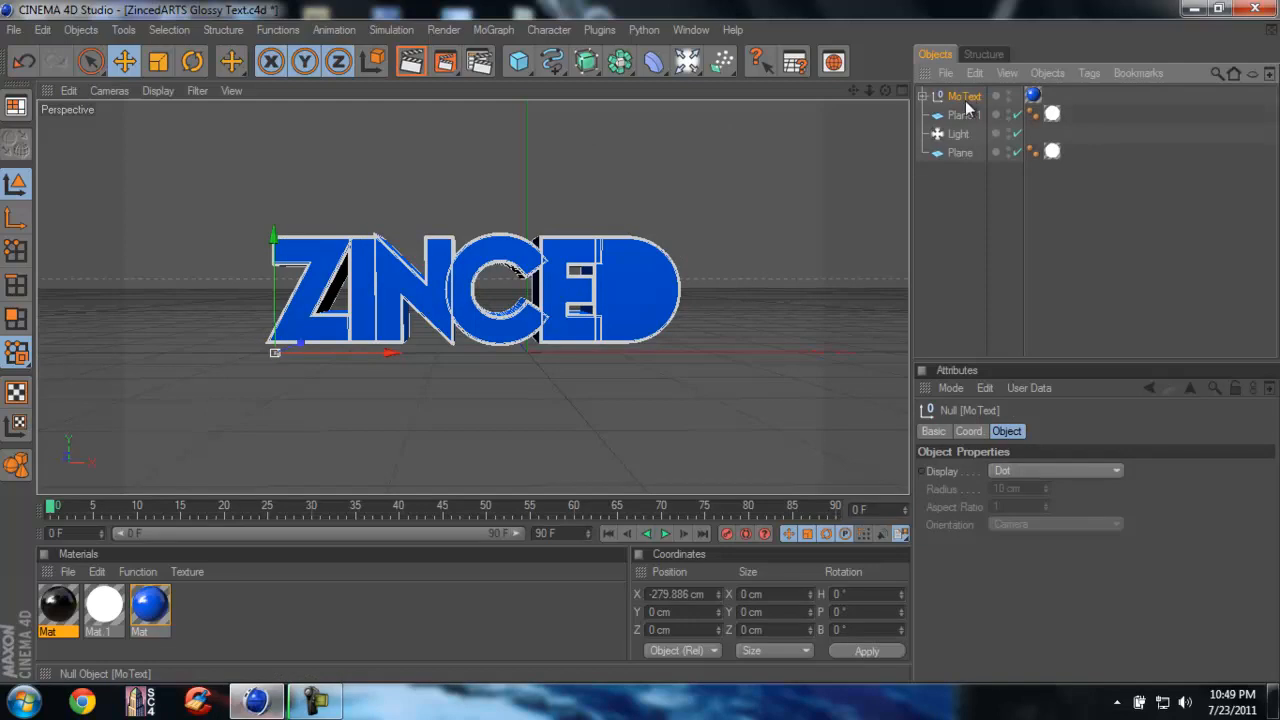
pyautogui.moveTo(968, 108)
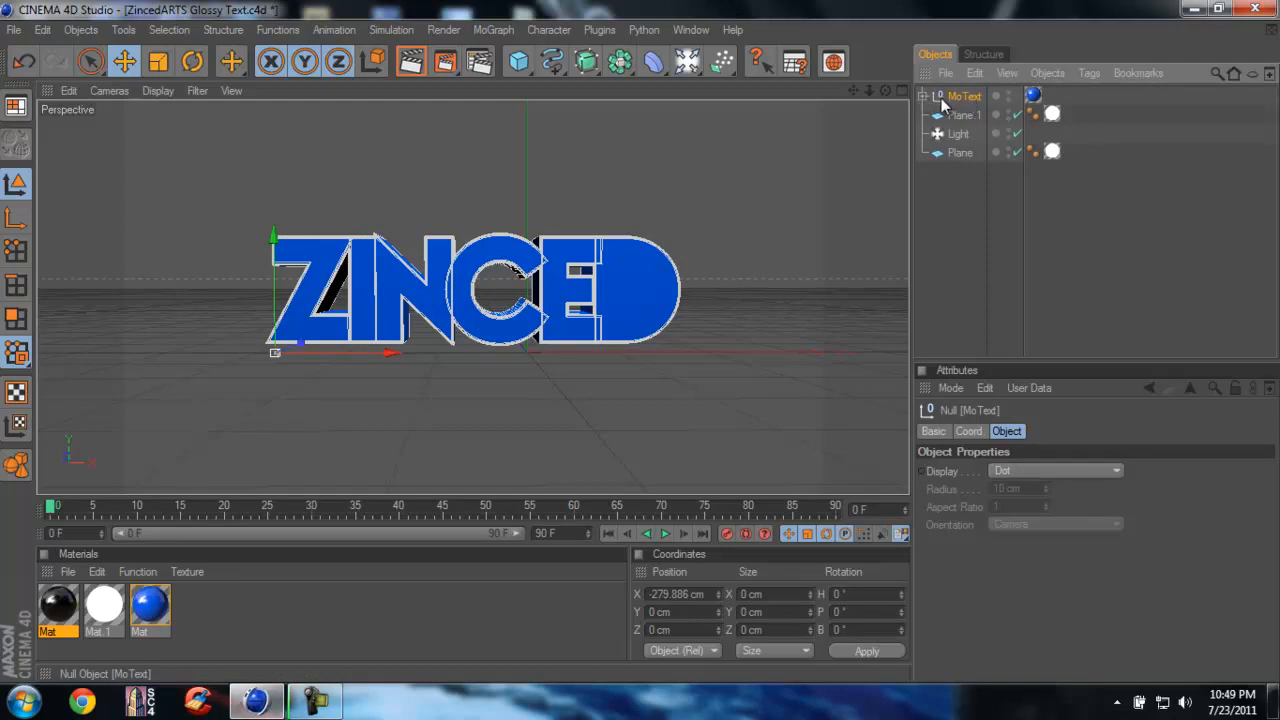
pyautogui.moveTo(944, 104)
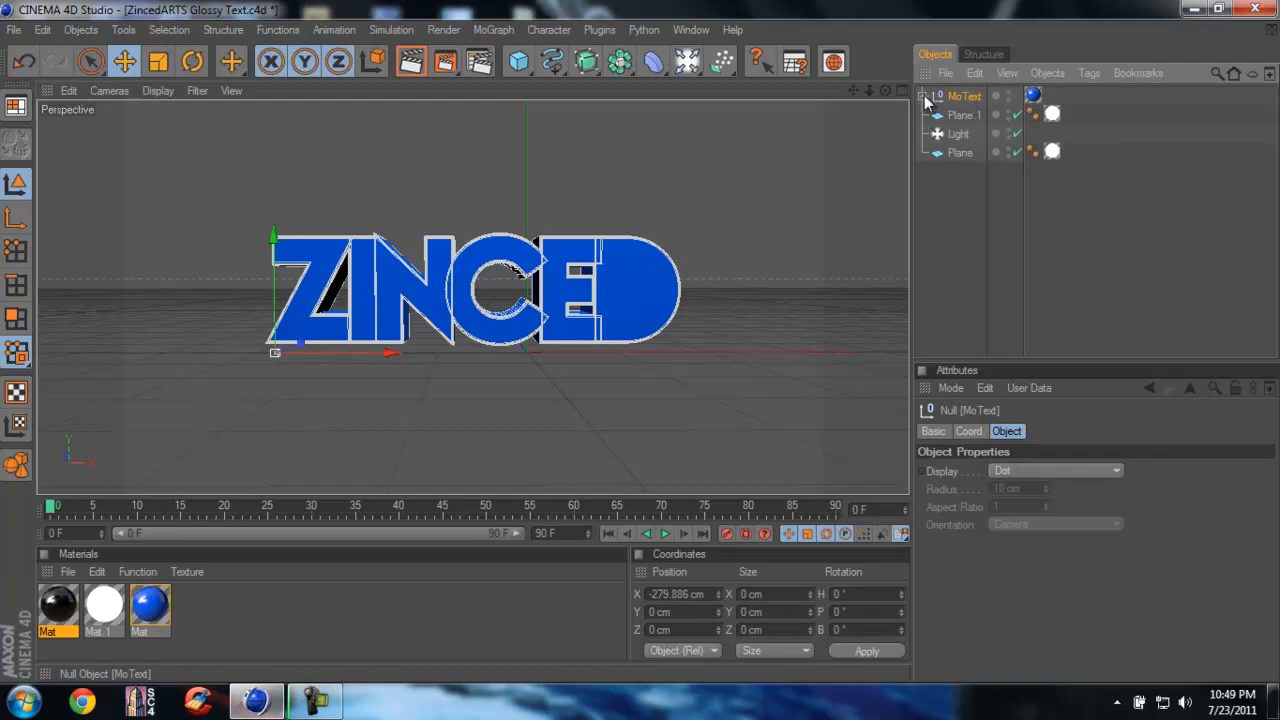
# Unfold the MoText and its child null to reveal each letter's extrude object.
pyautogui.click(928, 96)
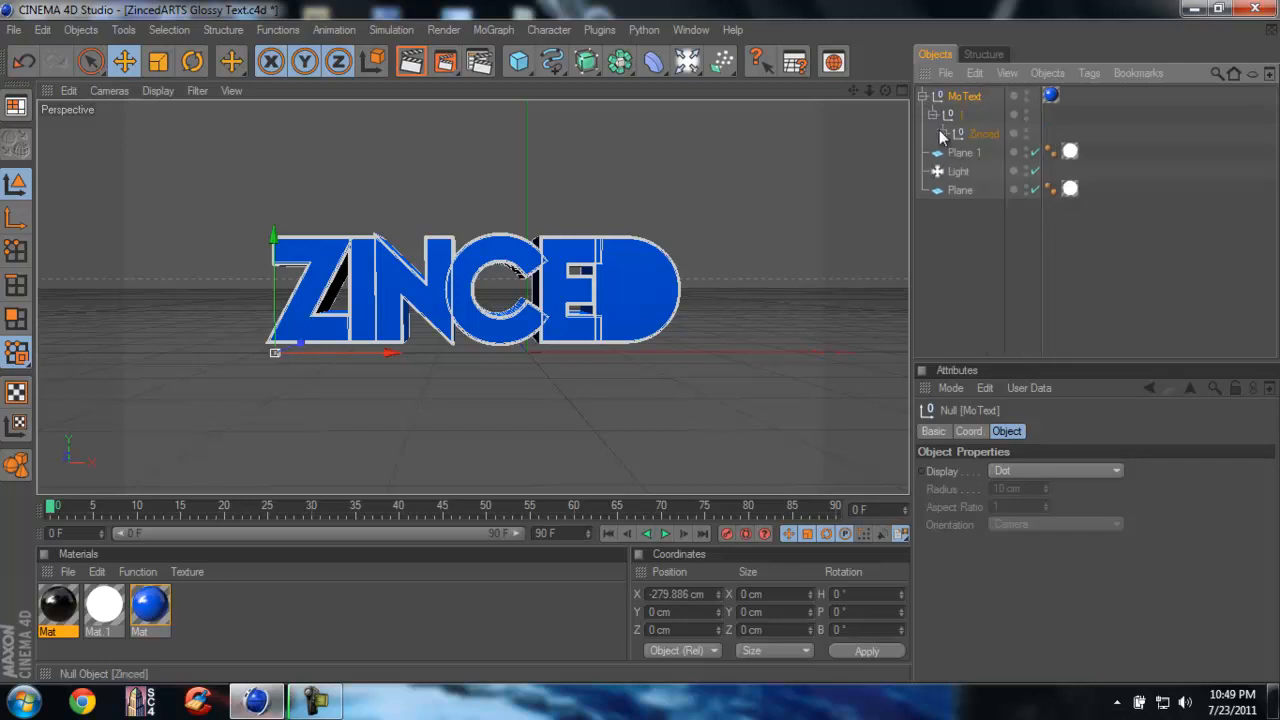
pyautogui.click(944, 132)
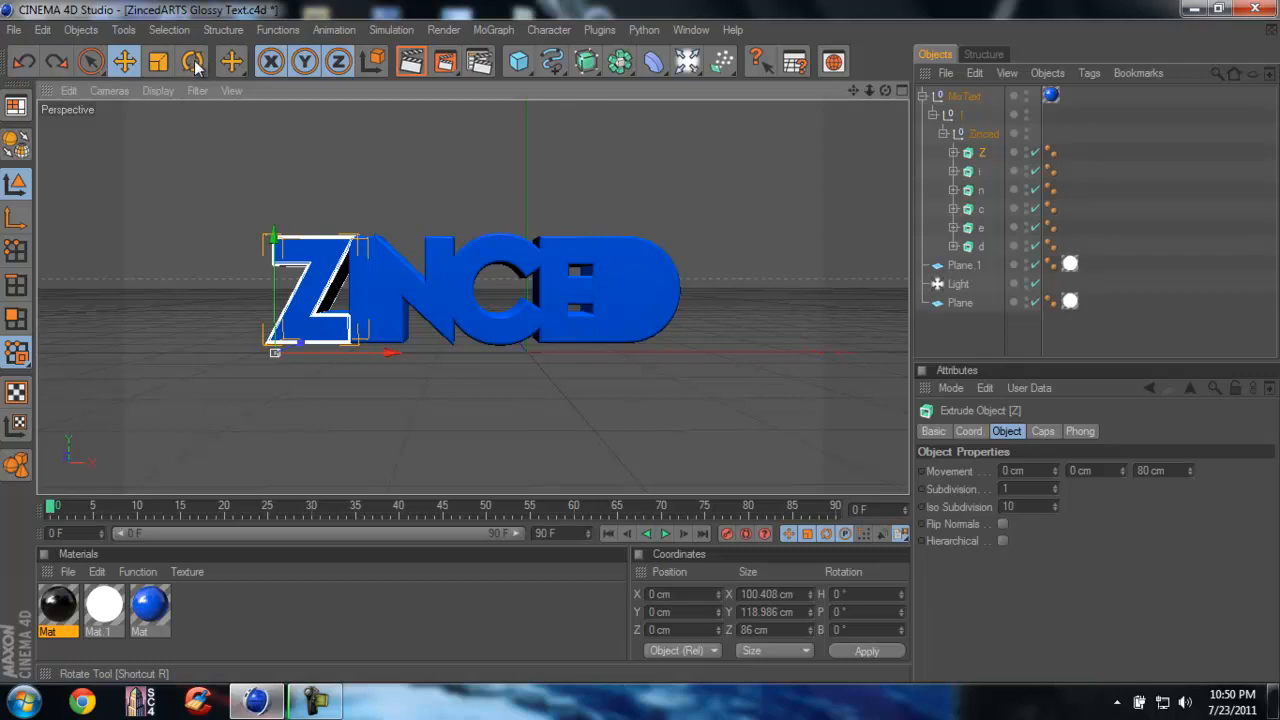
# With Rotate, tilt the Z letter backward, reset it, then bank it to a steep sideways angle.
pyautogui.click(192, 62)
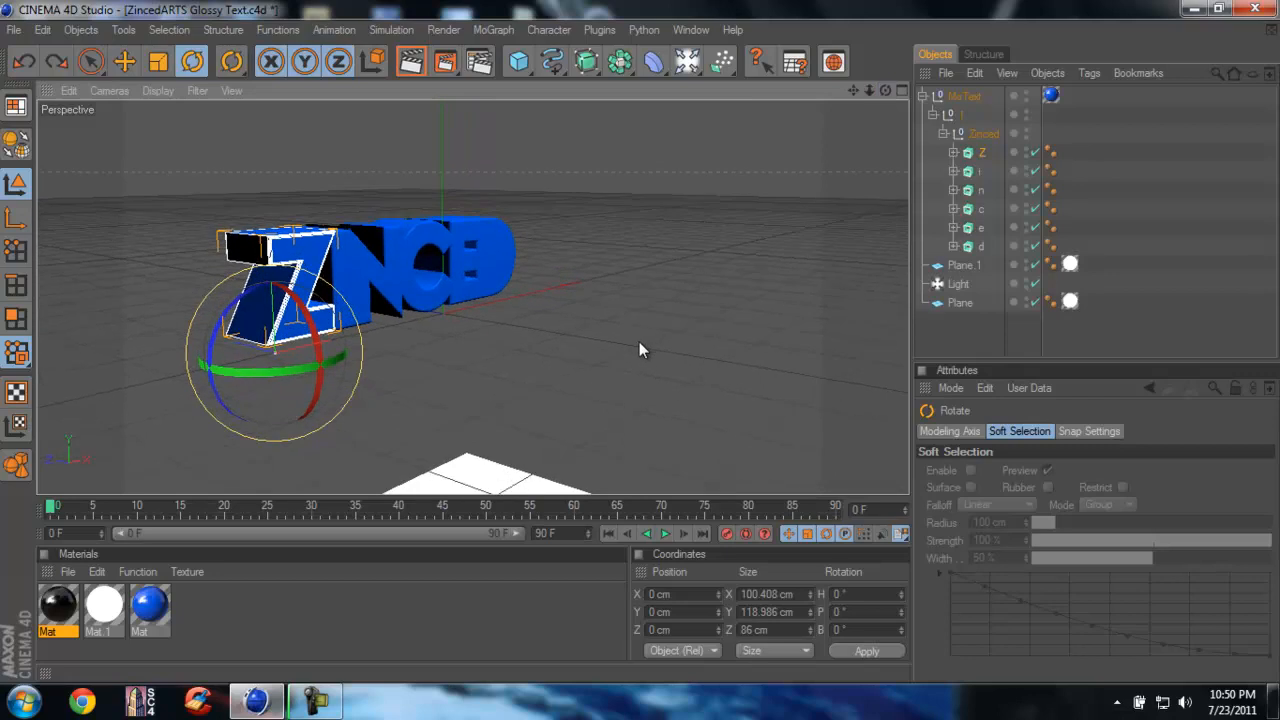
pyautogui.moveTo(258, 436)
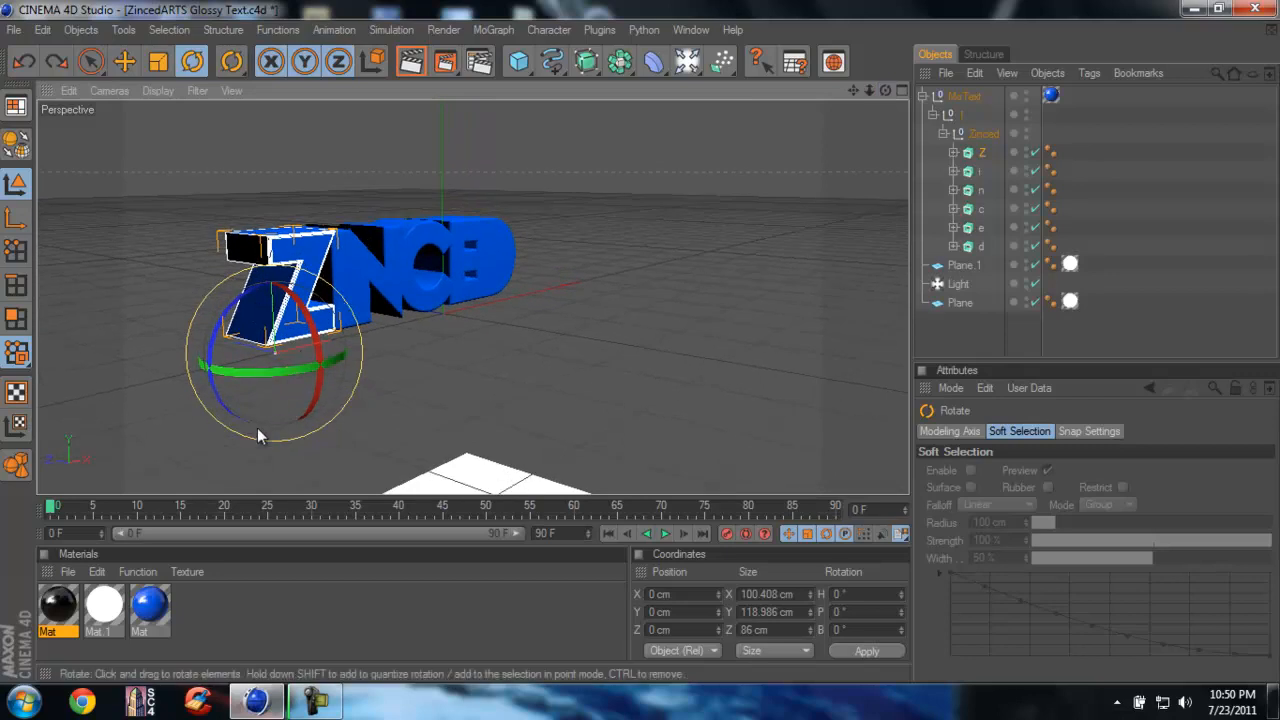
pyautogui.moveTo(258, 436); pyautogui.dragTo(336, 364)
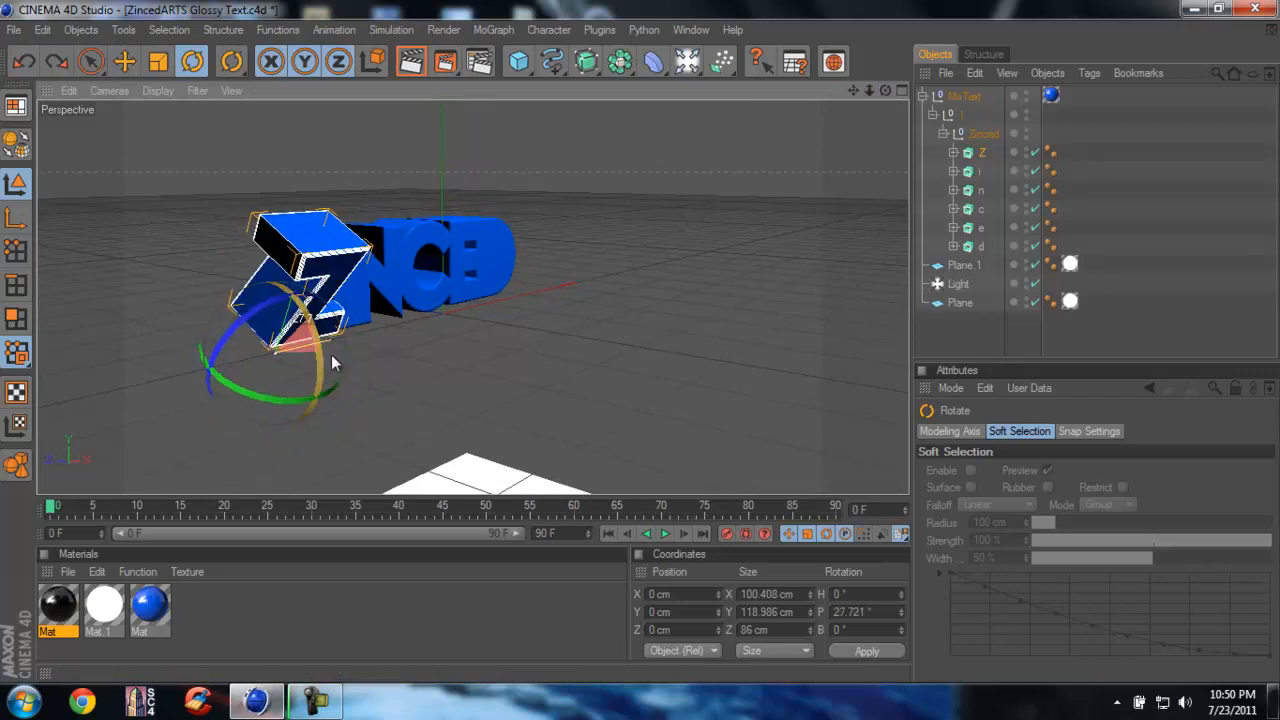
pyautogui.moveTo(336, 360); pyautogui.dragTo(316, 370)
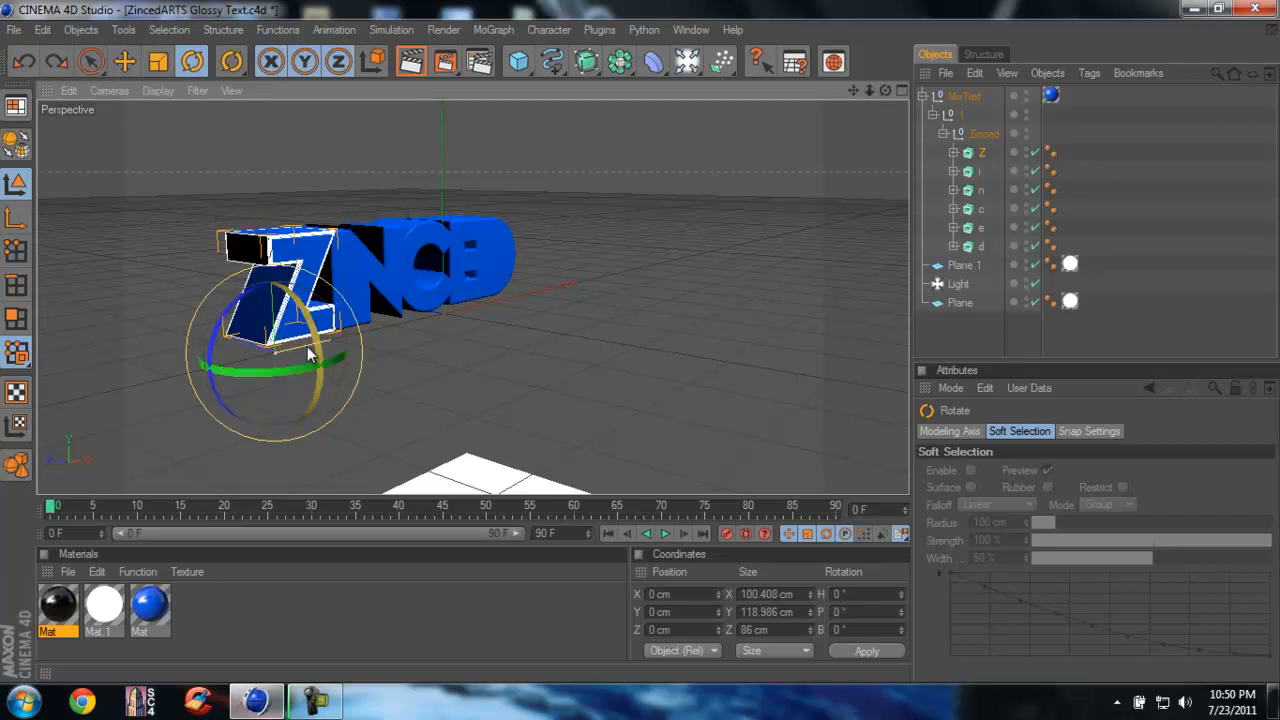
pyautogui.moveTo(310, 350); pyautogui.dragTo(250, 310)
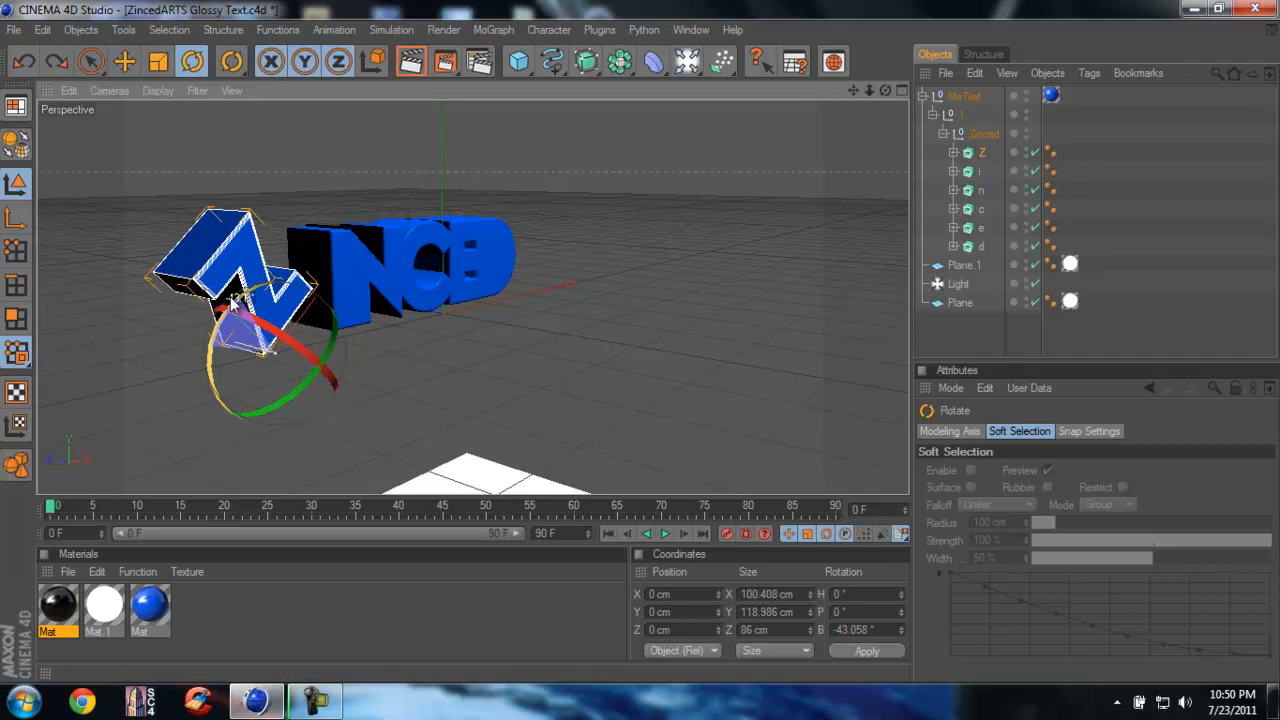
pyautogui.moveTo(256, 300); pyautogui.dragTo(220, 360)
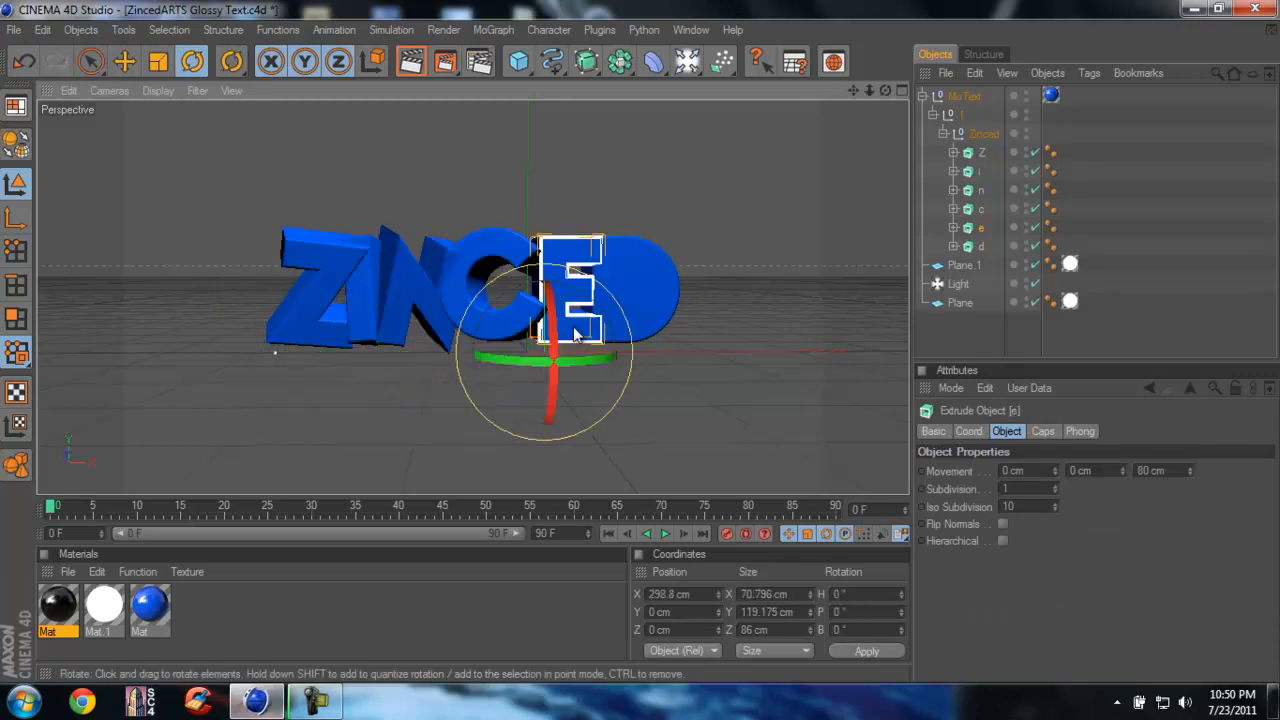
# Rotate the final D letter to its own new angle.
pyautogui.moveTo(576, 330); pyautogui.dragTo(624, 350)
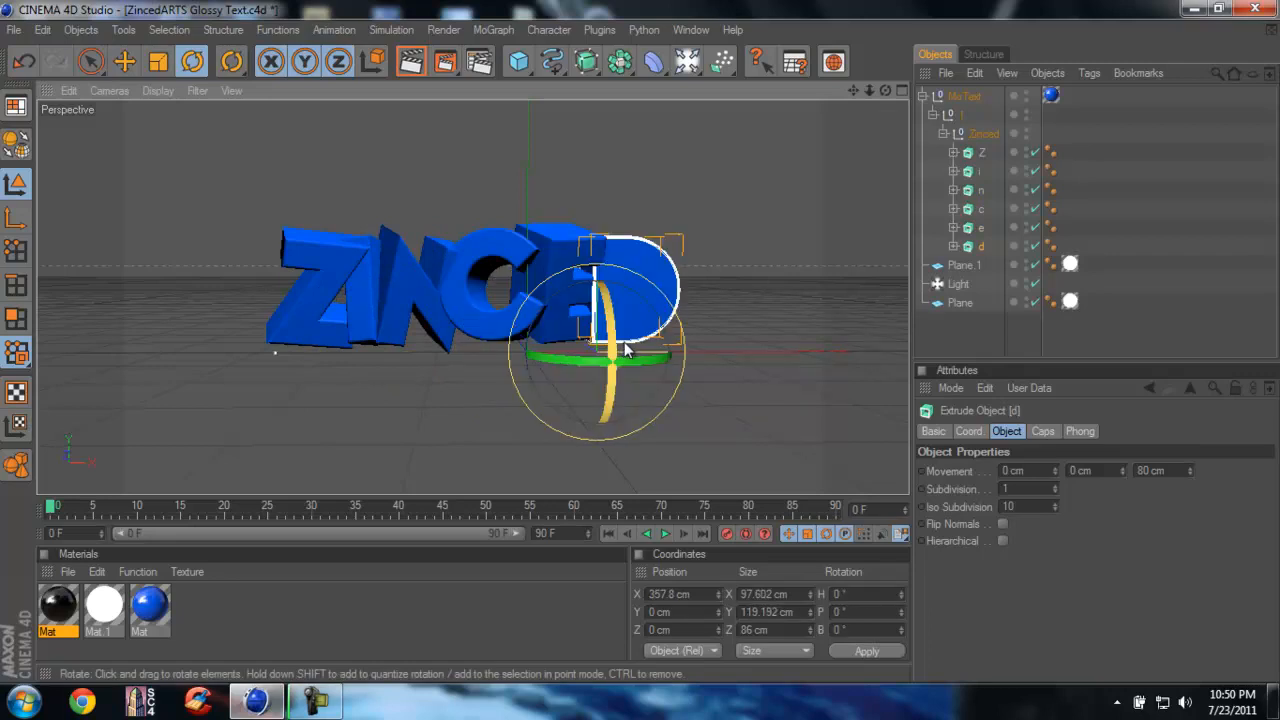